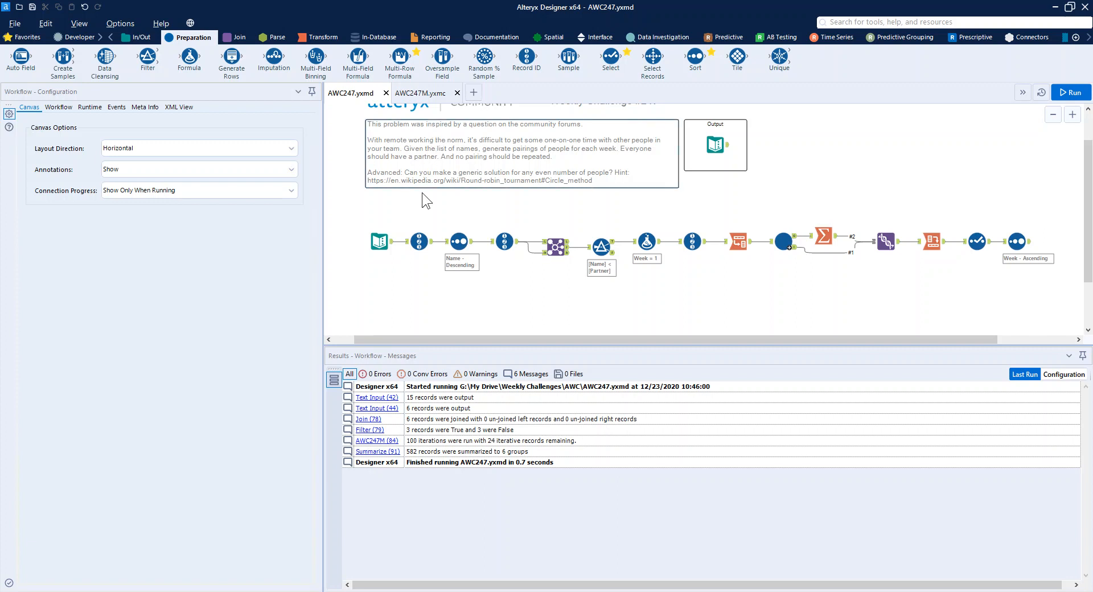
mouse_move(428, 216)
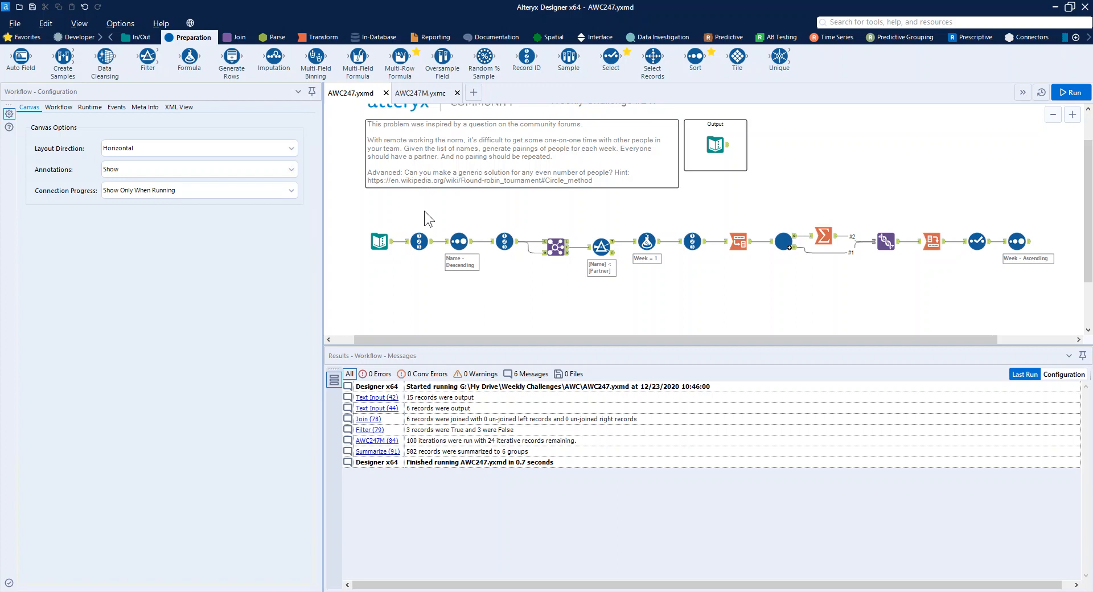
Step: Inspect the six-name Text Input, two-way Record IDs, Name/Partner join and Name<Partner filter
left_click(379, 241)
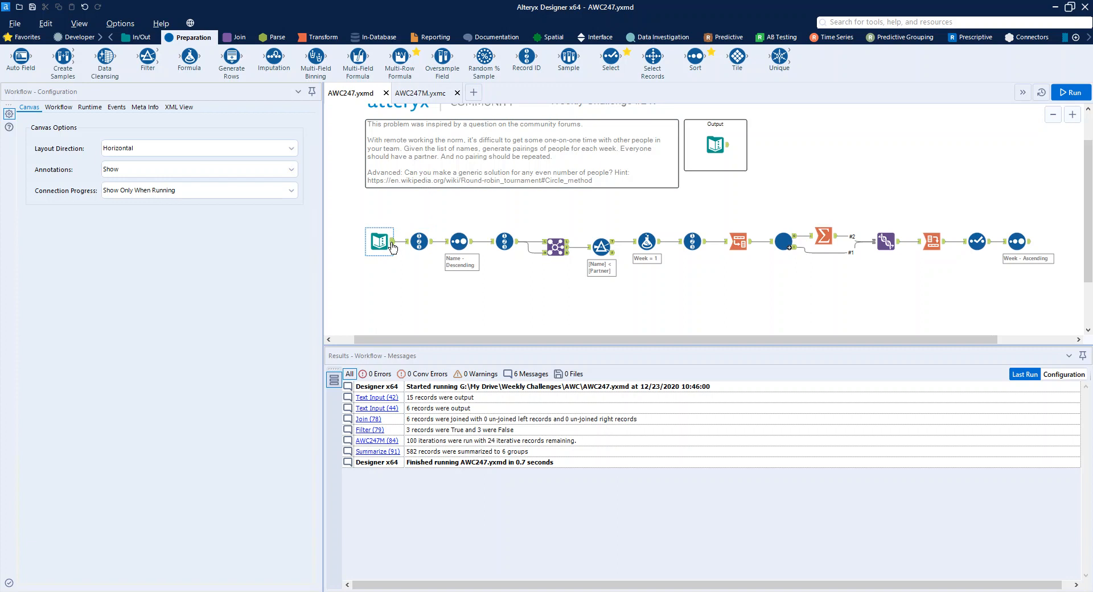
left_click(419, 242)
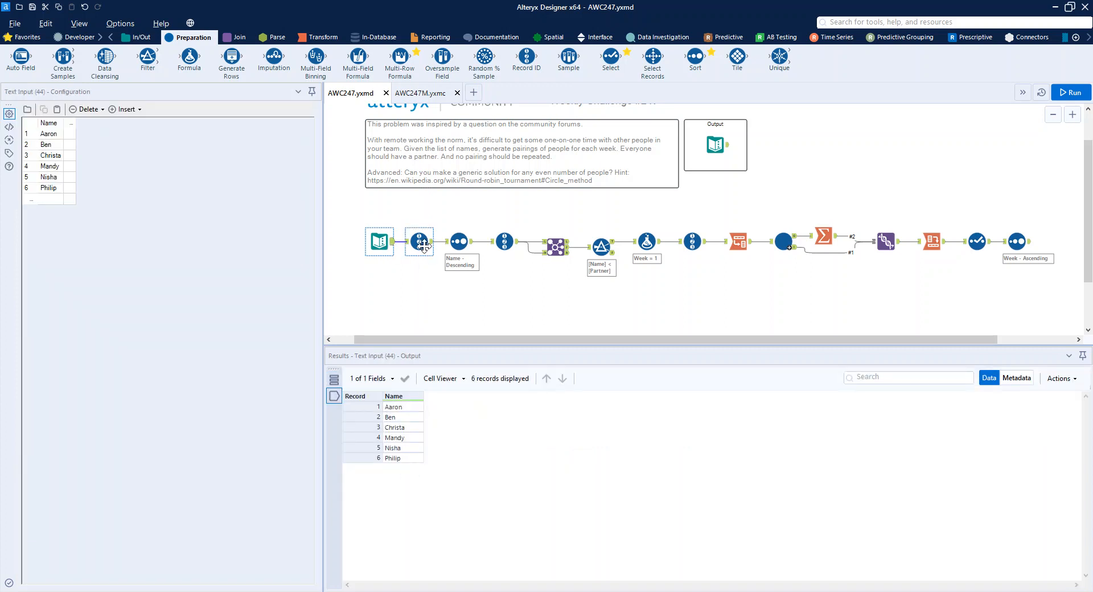
left_click(457, 241)
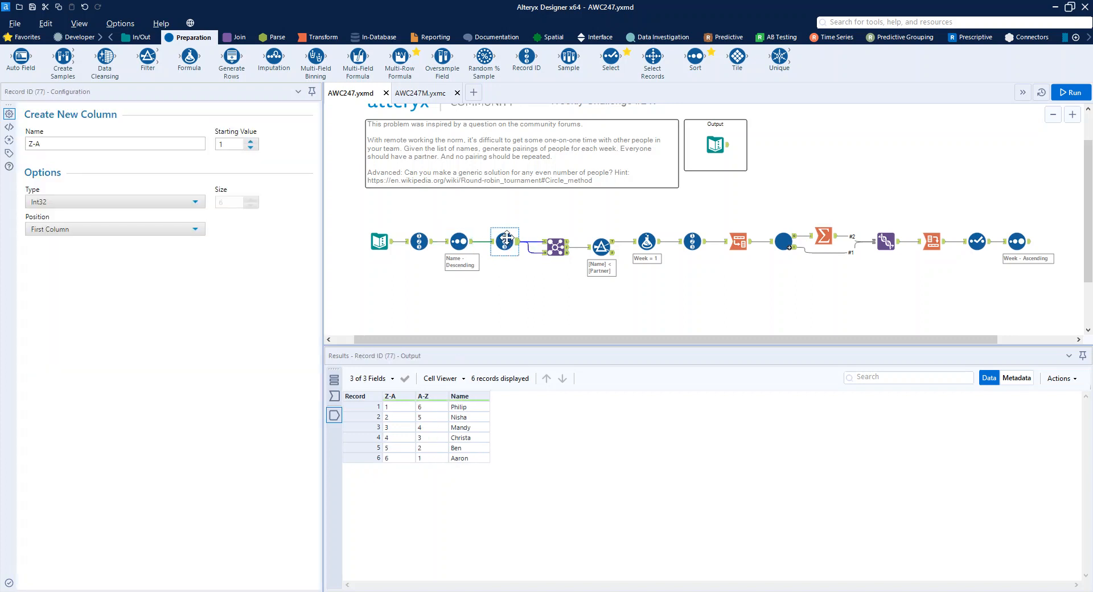
left_click(555, 246)
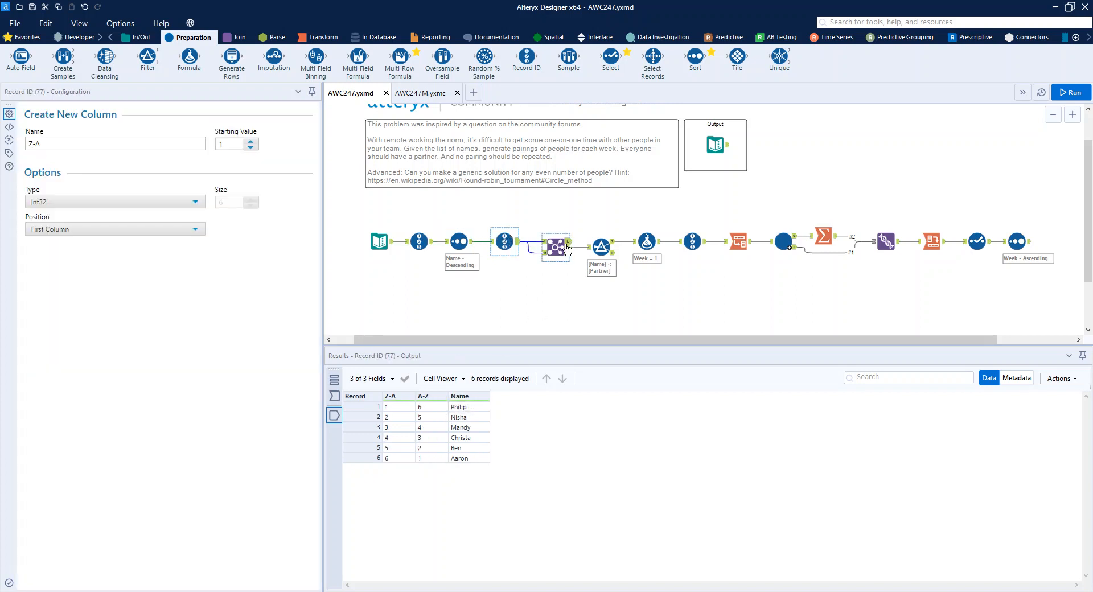
left_click(556, 245)
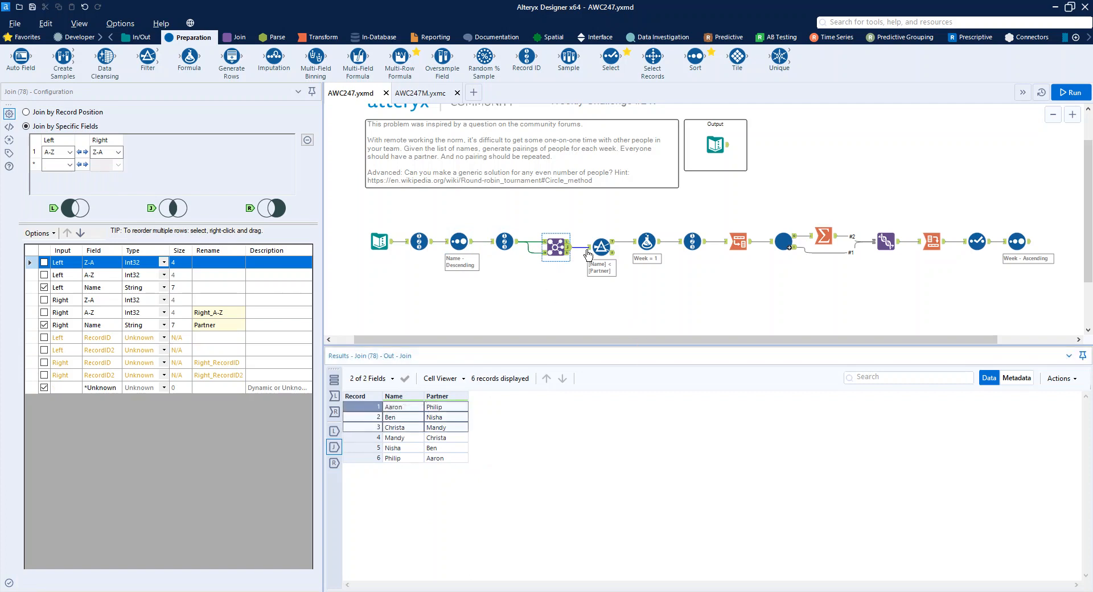
mouse_move(601, 245)
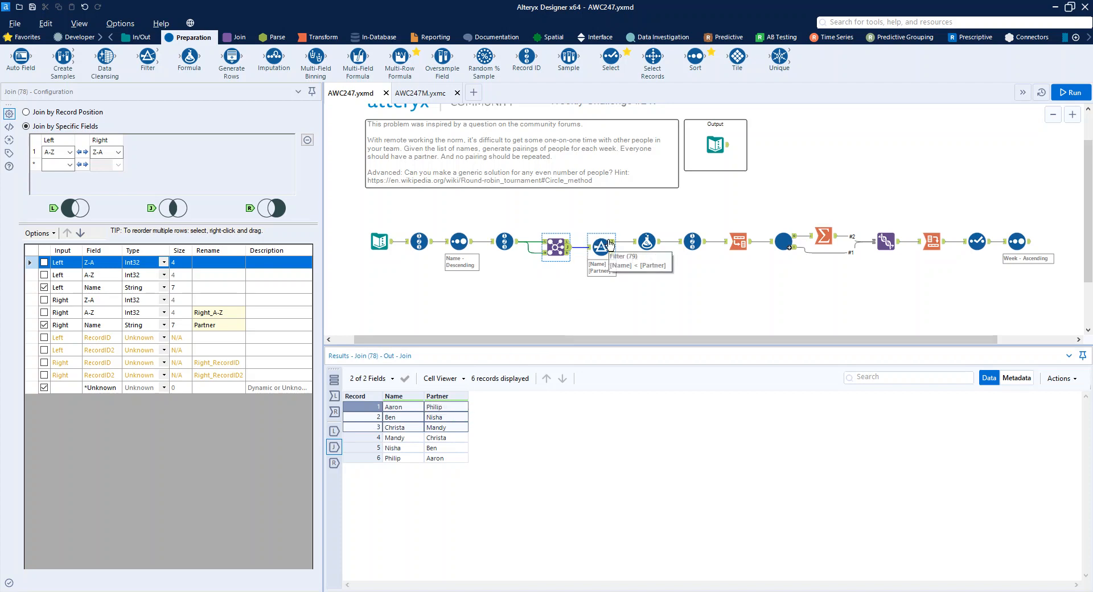
left_click(599, 240)
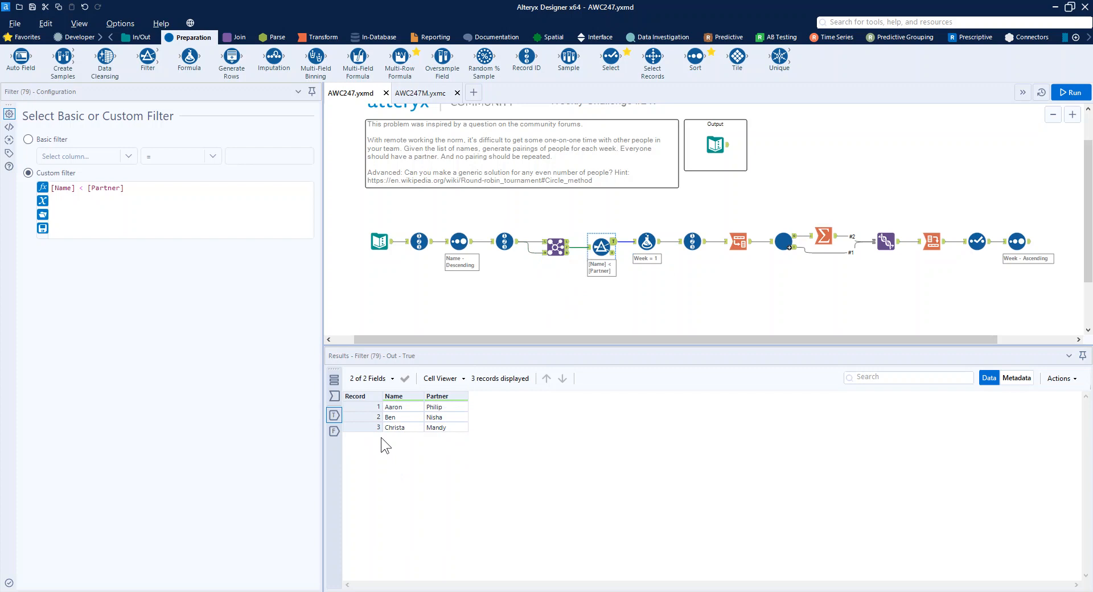
Step: Inspect the Week=1 formula, Pairing numbers and Name/Partner transpose, then switch to AWC247M.yxmc
left_click(645, 241)
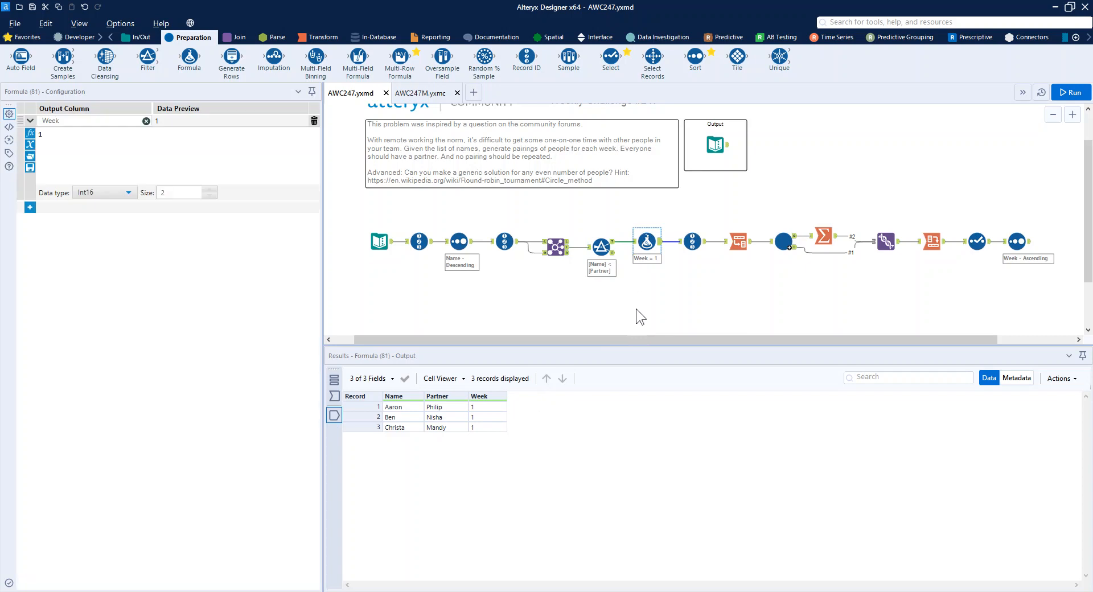
left_click(692, 242)
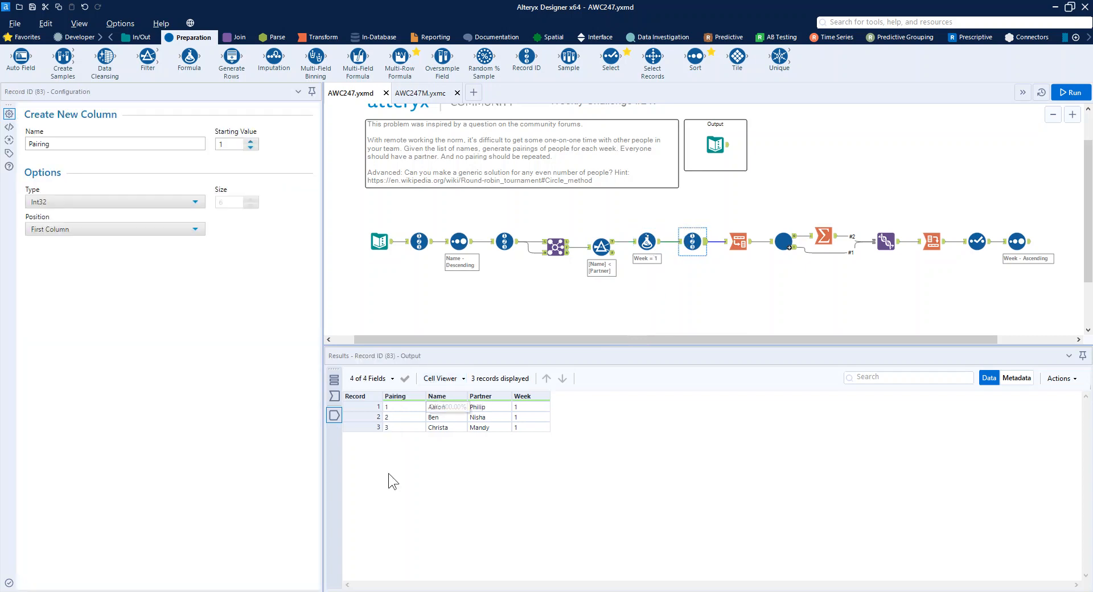
left_click(738, 242)
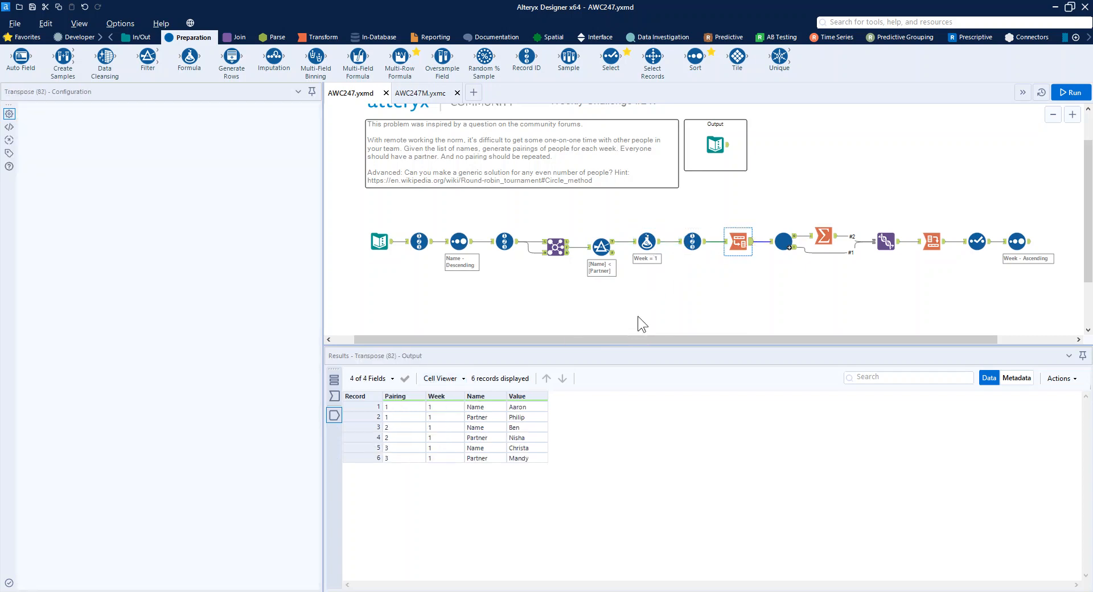
left_click(737, 241)
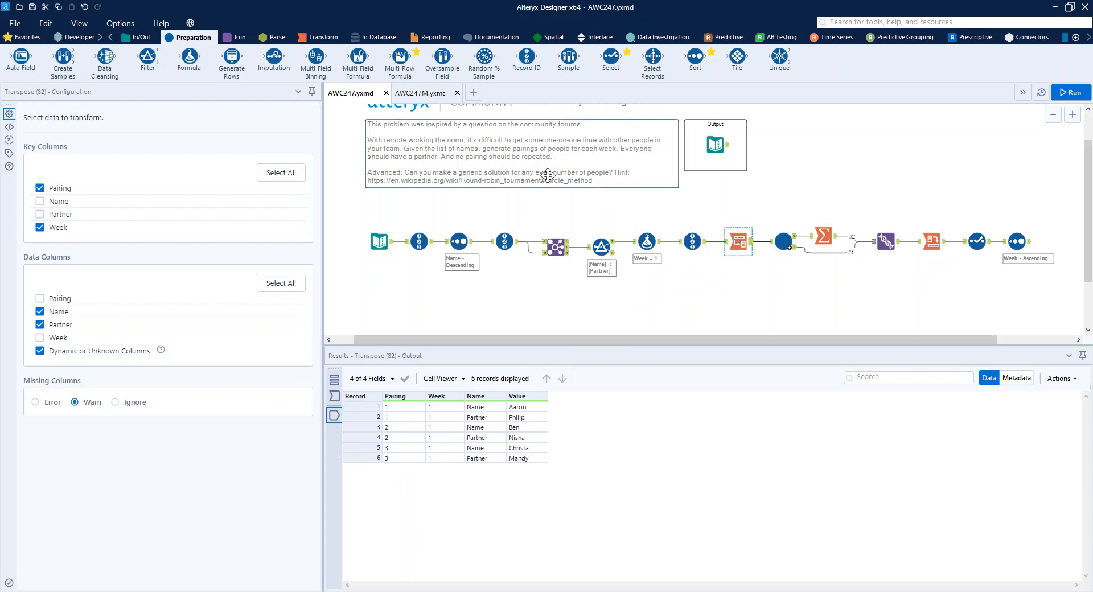
left_click(1075, 91)
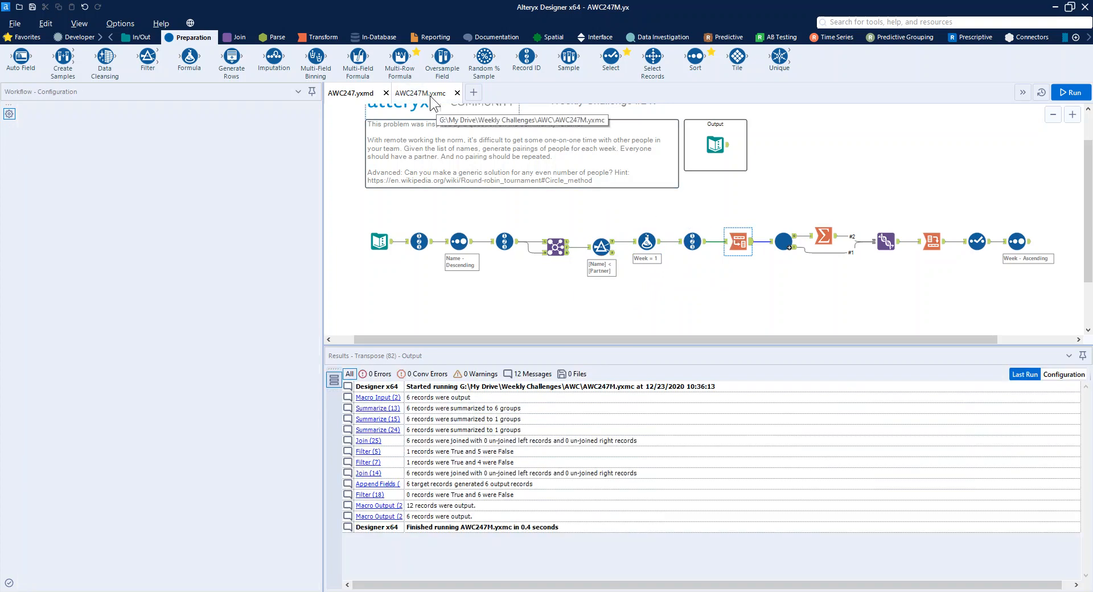
Step: Inspect the macro's maximum-week Summarize, its Join, and the [Week]+1 Formula
left_click(419, 93)
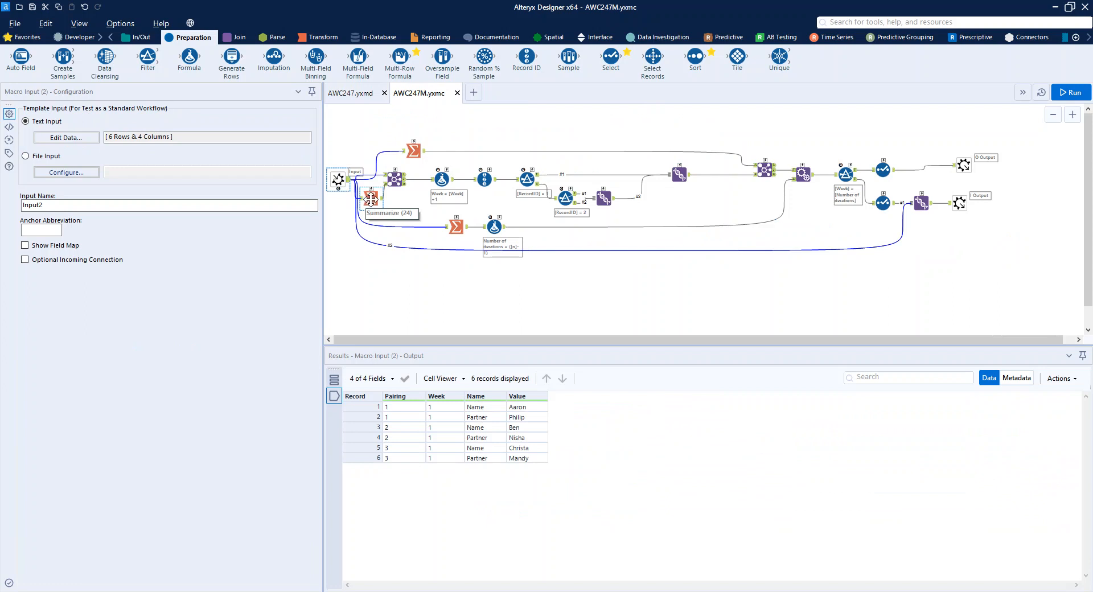
left_click(370, 198)
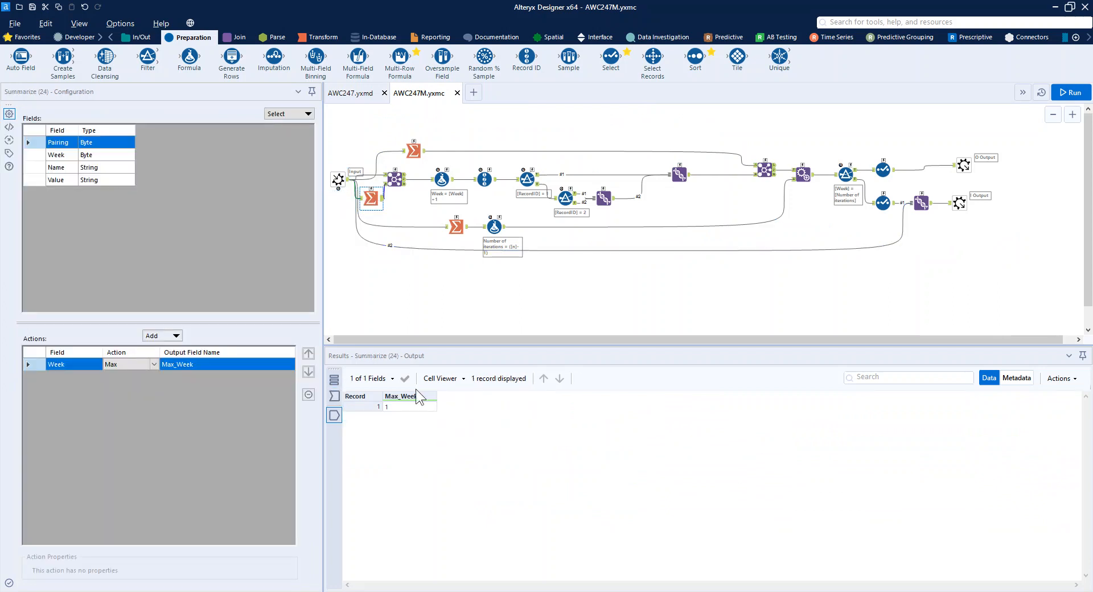
left_click(394, 174)
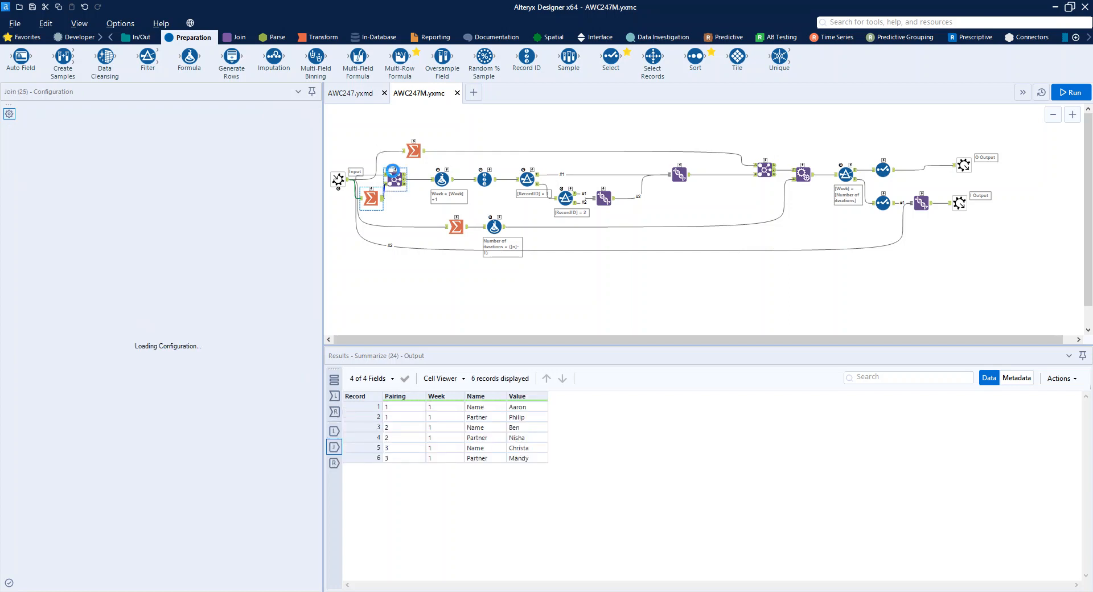
left_click(394, 178)
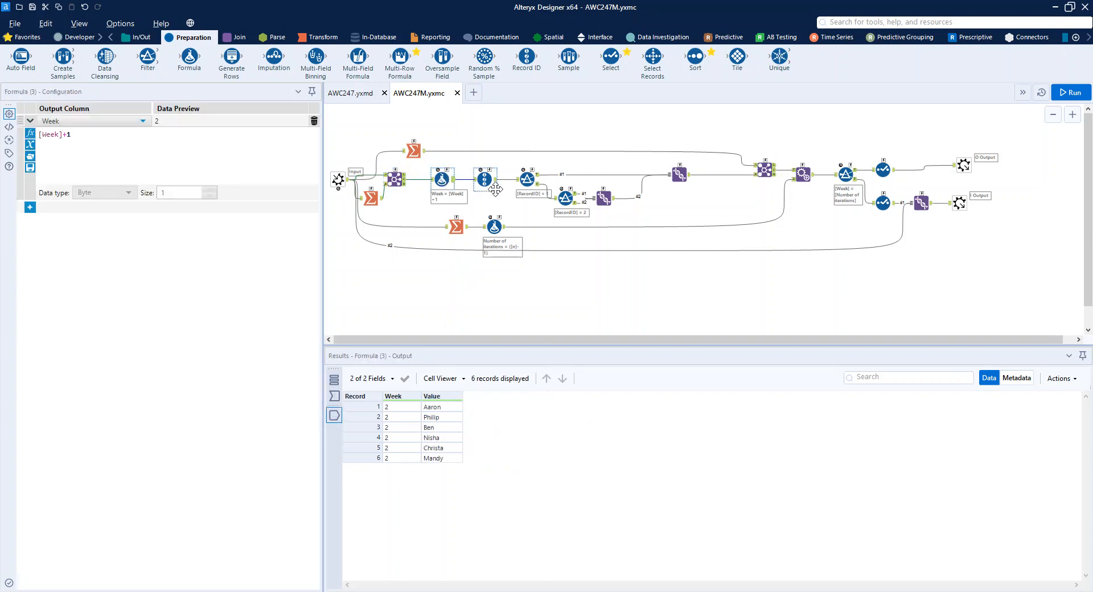
mouse_move(484, 180)
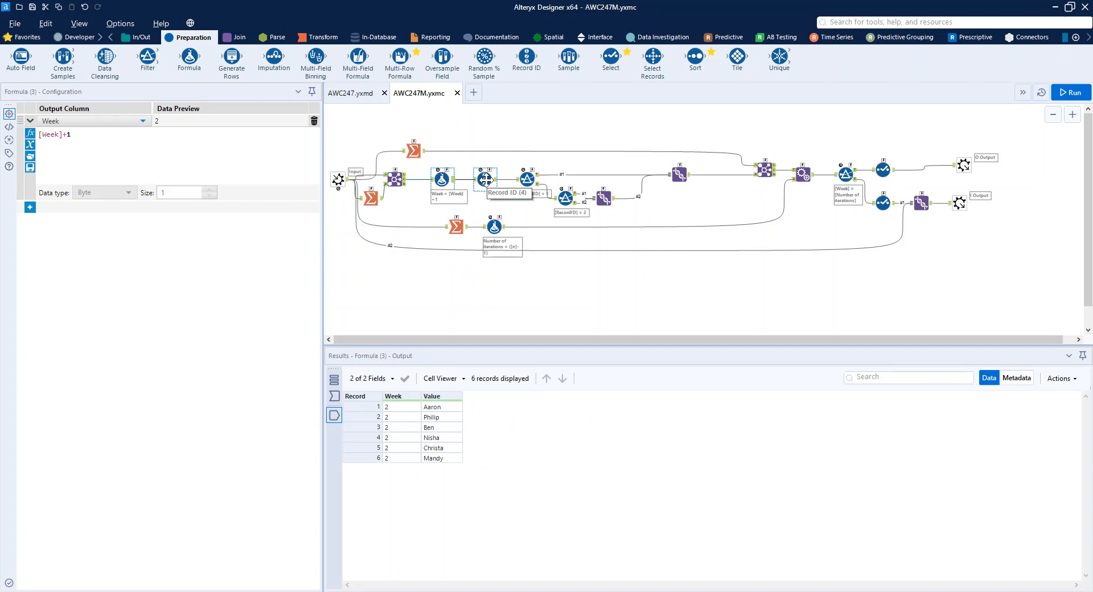
Step: Review the record numbering of names, Aaron and Mandy, and the record-number filter
left_click(484, 180)
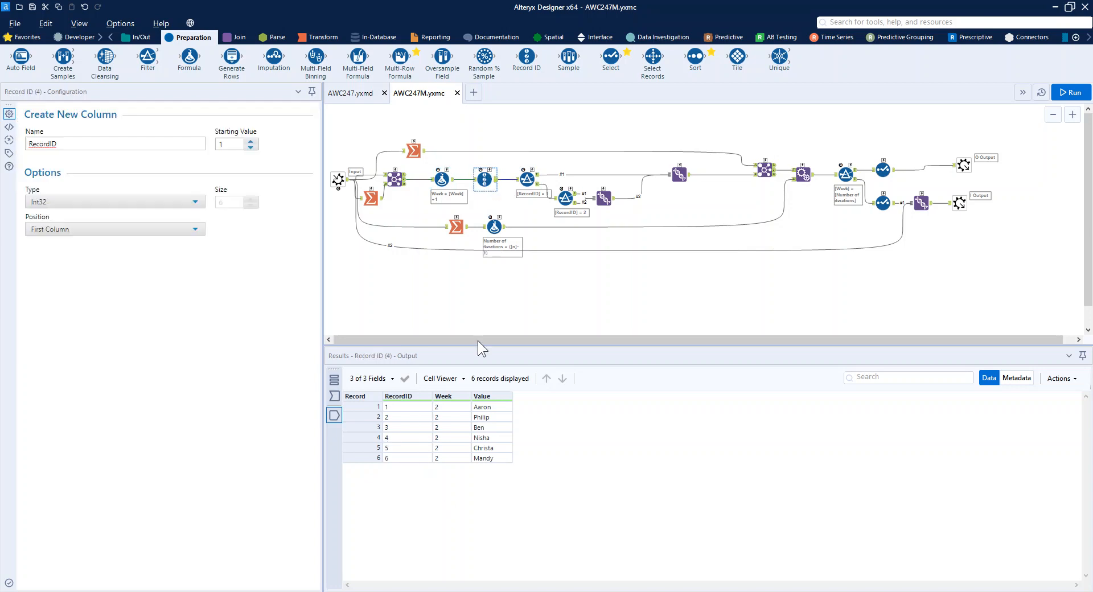
mouse_move(526, 180)
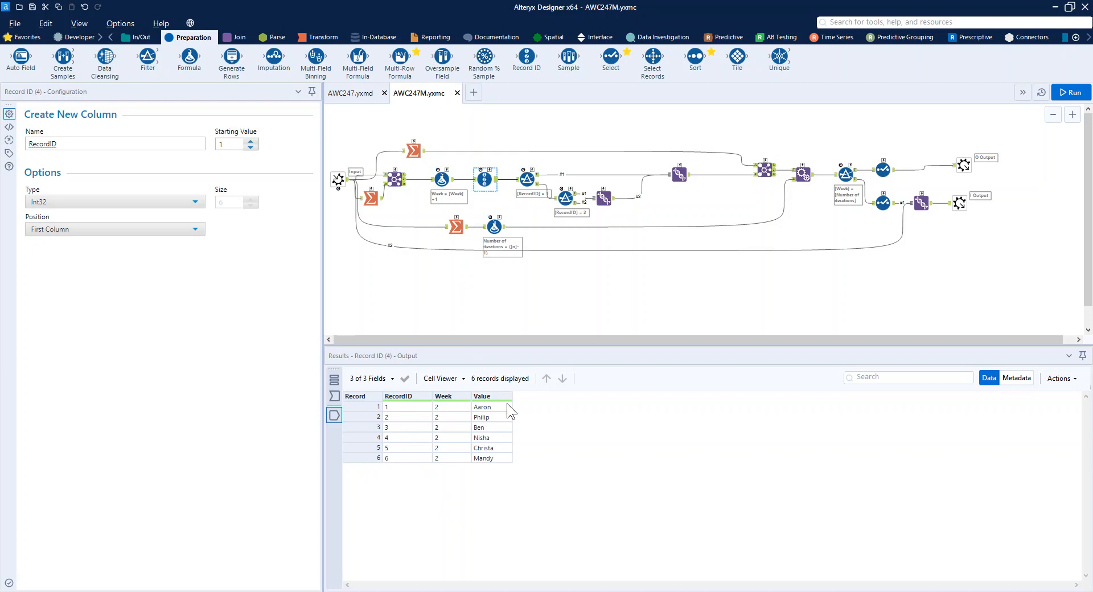
left_click(492, 406)
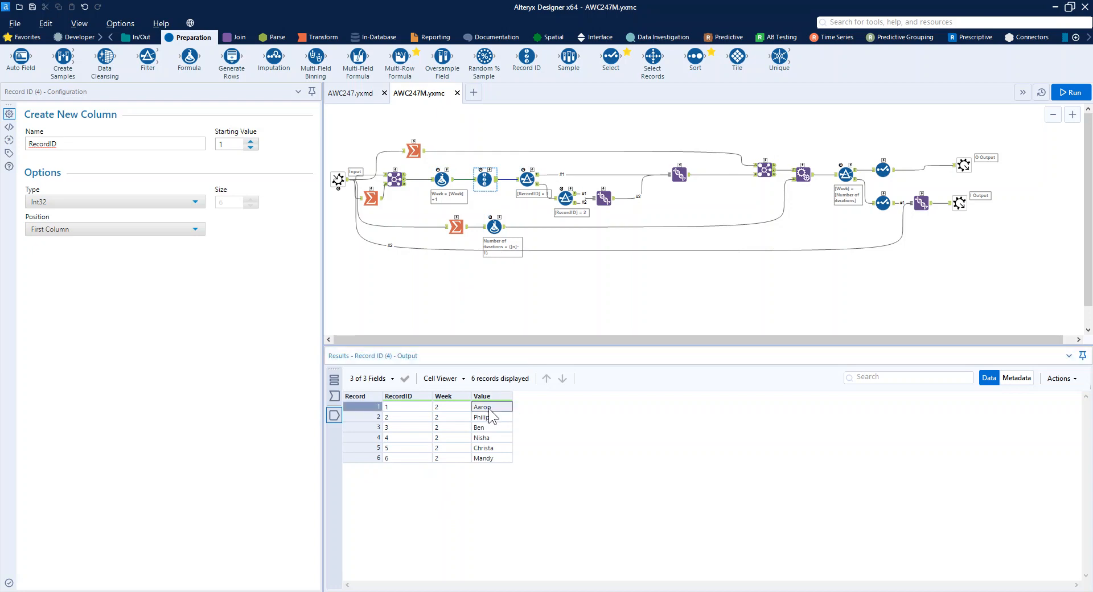
left_click(491, 417)
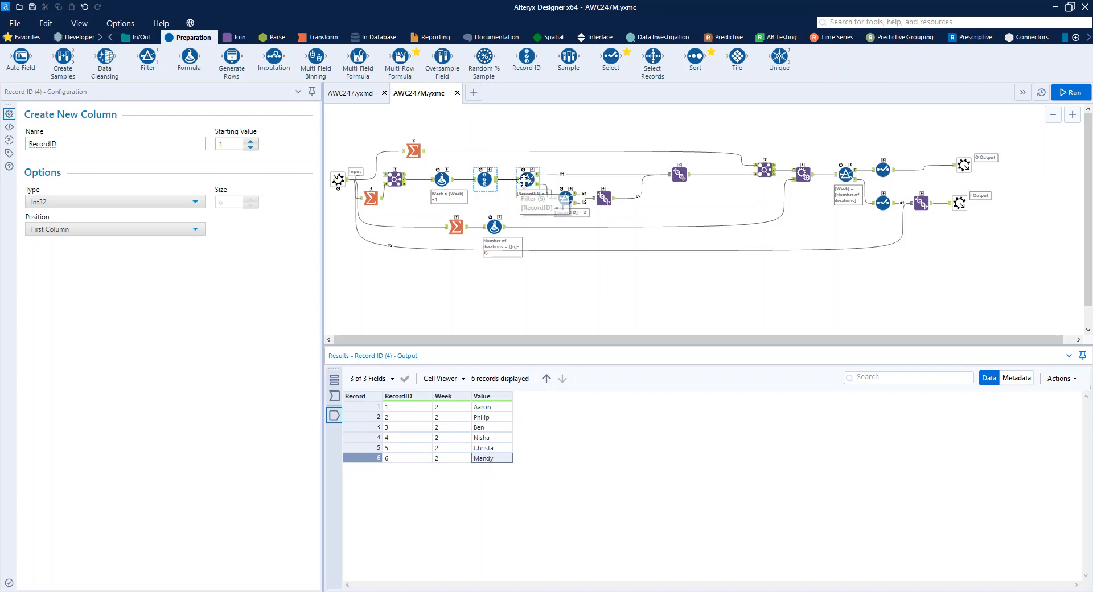
left_click(605, 198)
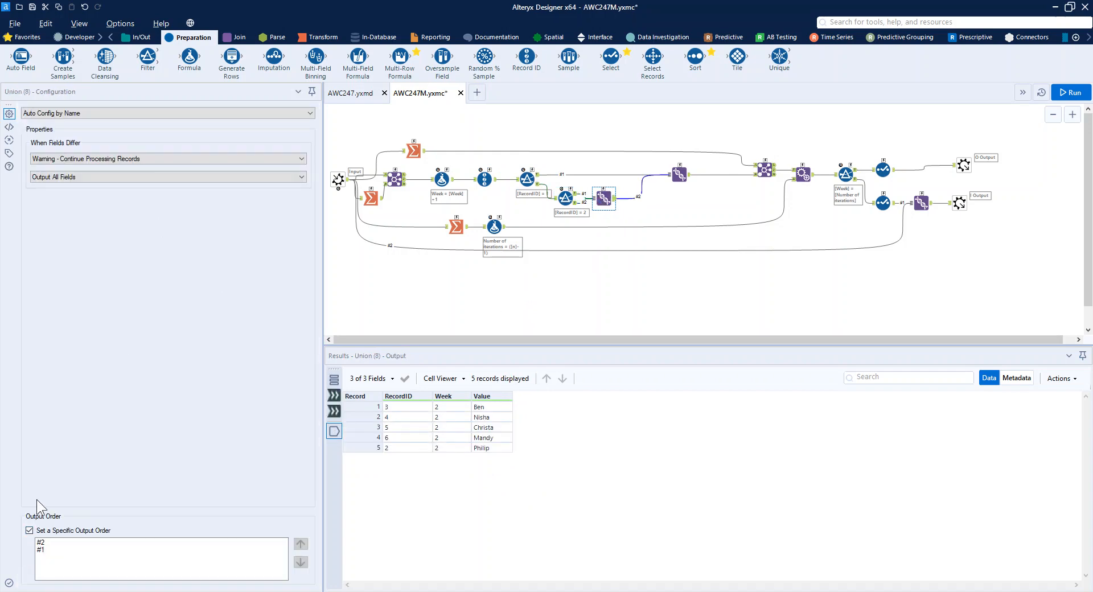
mouse_move(153, 454)
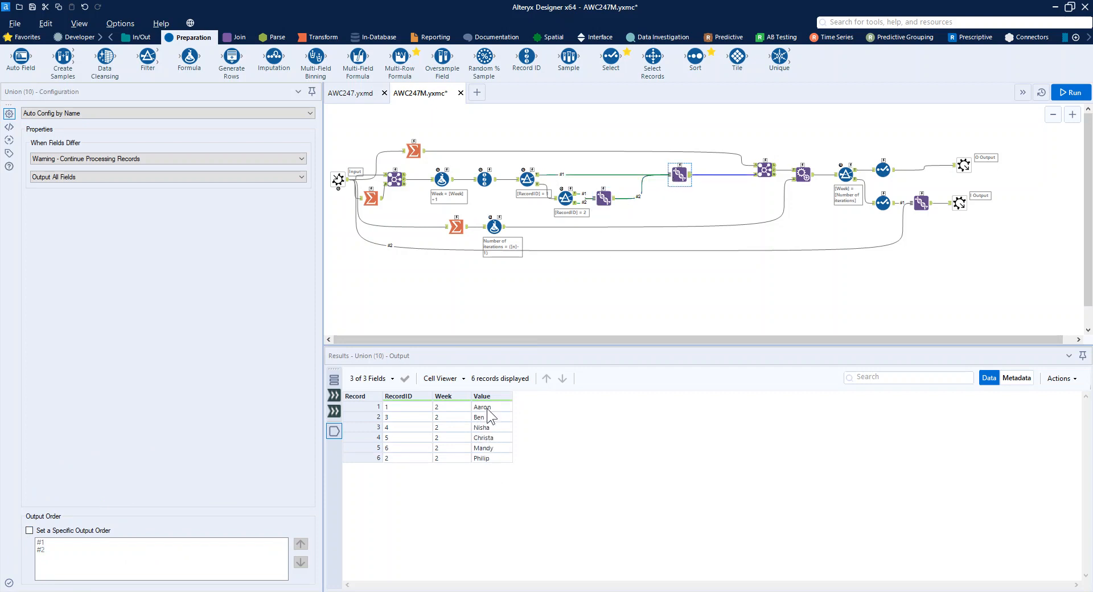
Step: Check the week-2 name order, with Aaron, Christa and Philip at the end
left_click(491, 406)
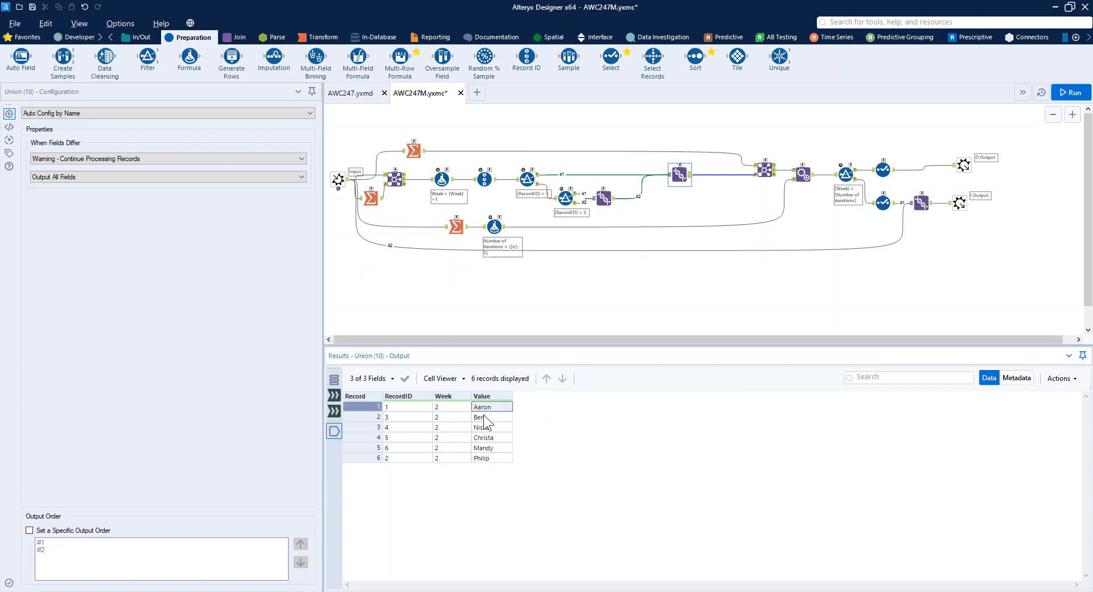
left_click(492, 437)
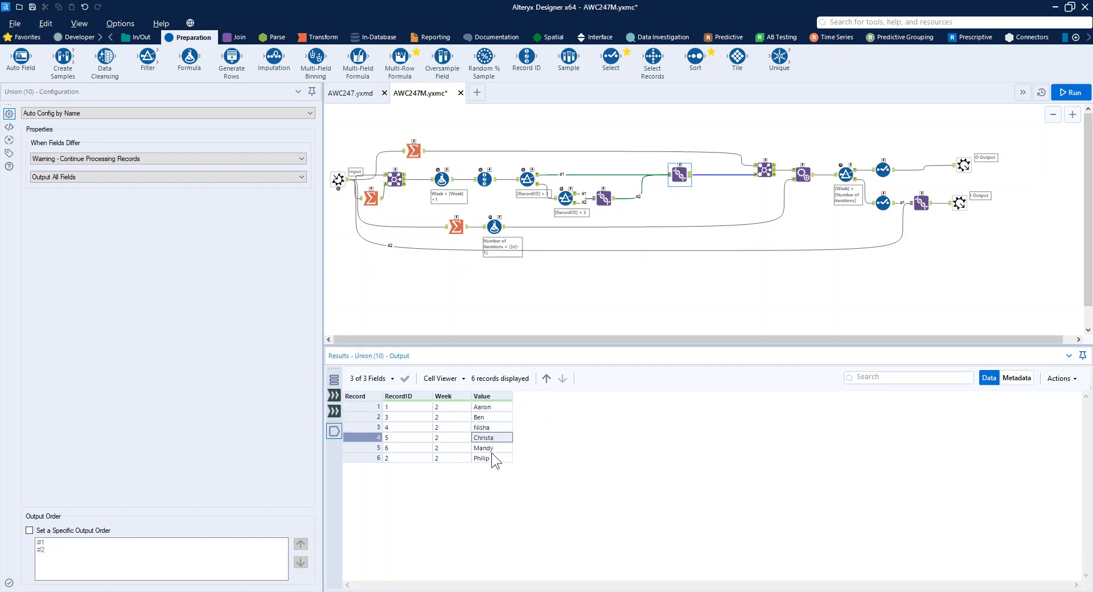
left_click(480, 458)
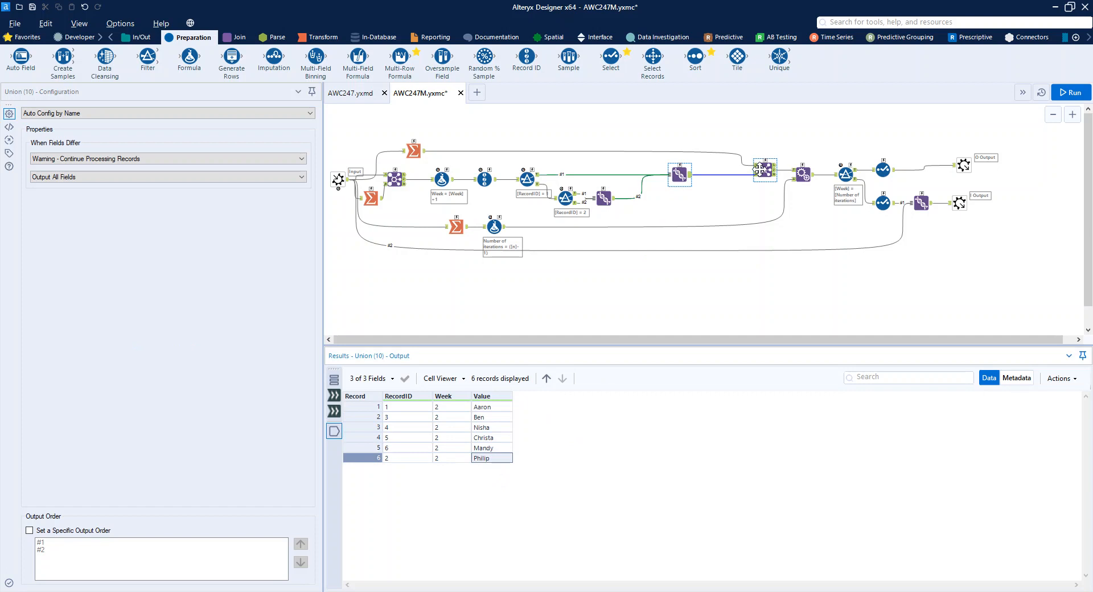
mouse_move(764, 169)
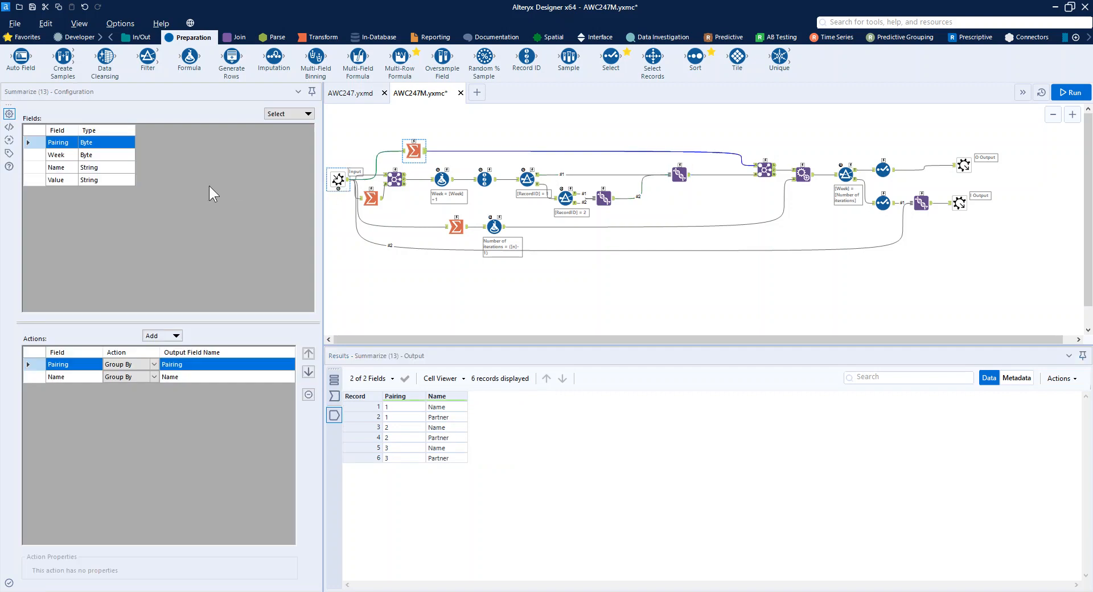
mouse_move(396, 427)
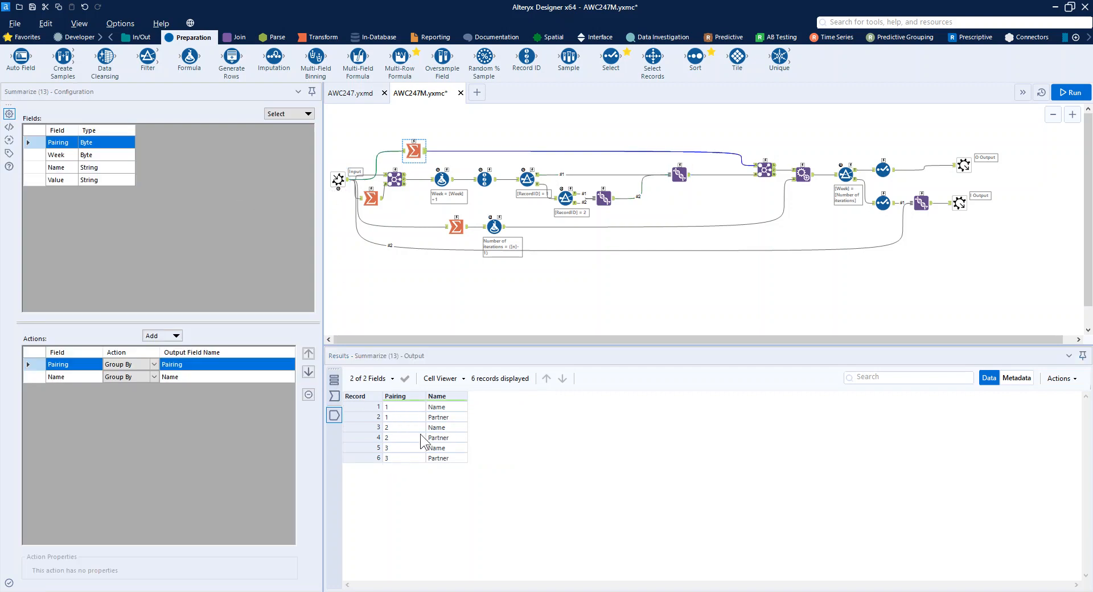
mouse_move(448, 479)
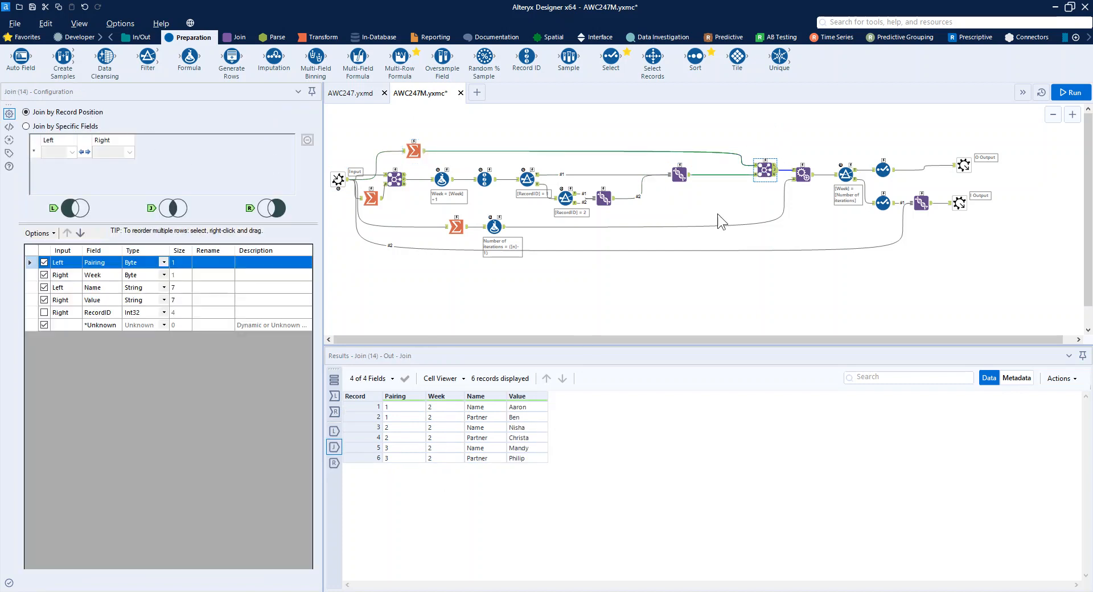
mouse_move(412, 427)
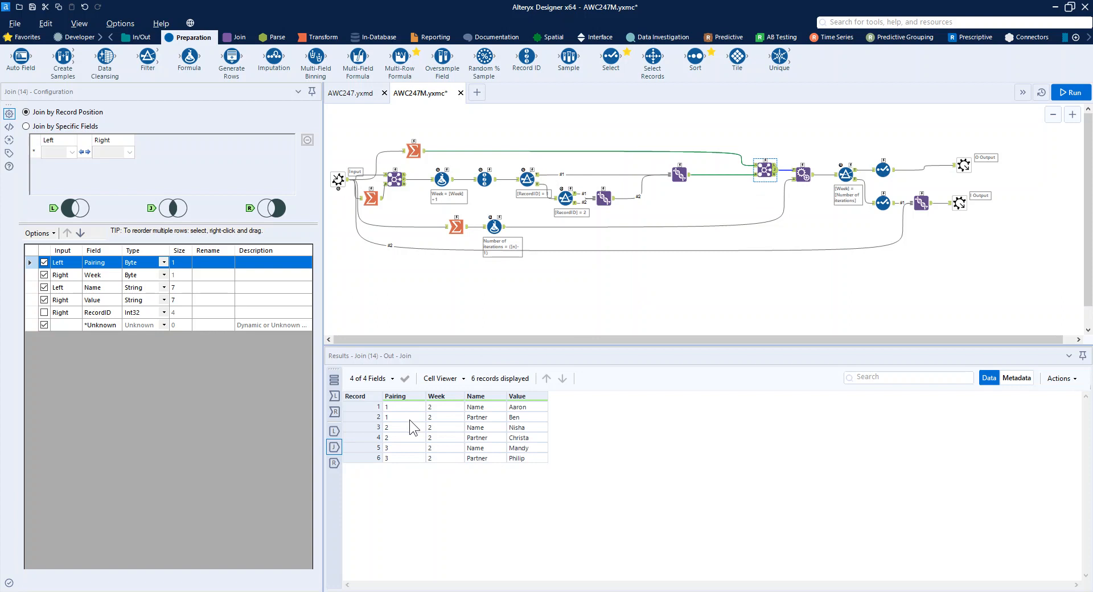
mouse_move(726, 332)
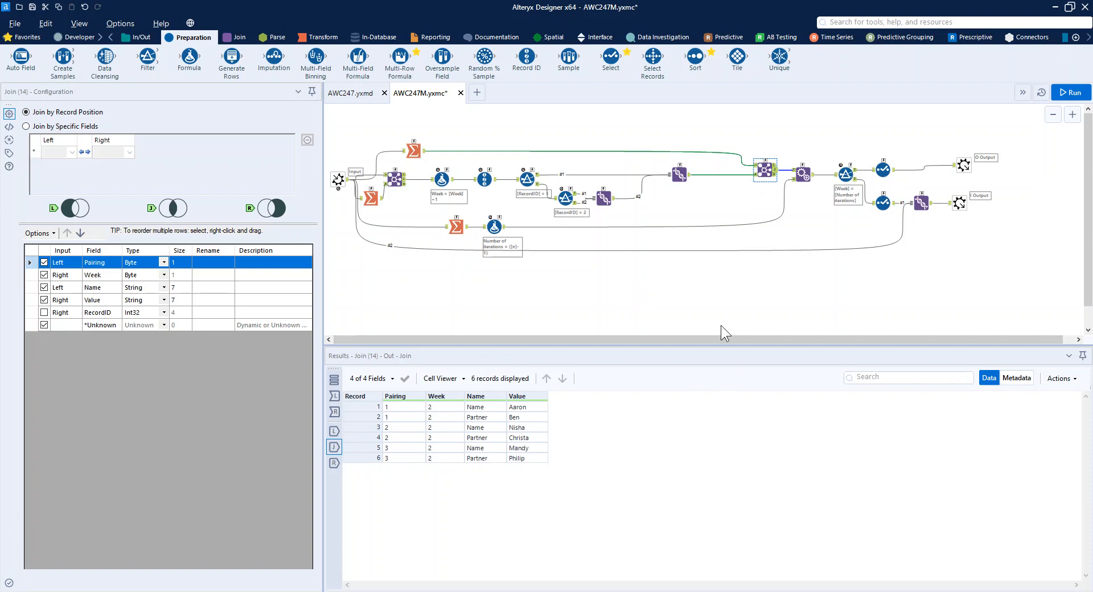
Step: View the Formula (16) computing 5 iterations as [n]-1 from six names
left_click(494, 225)
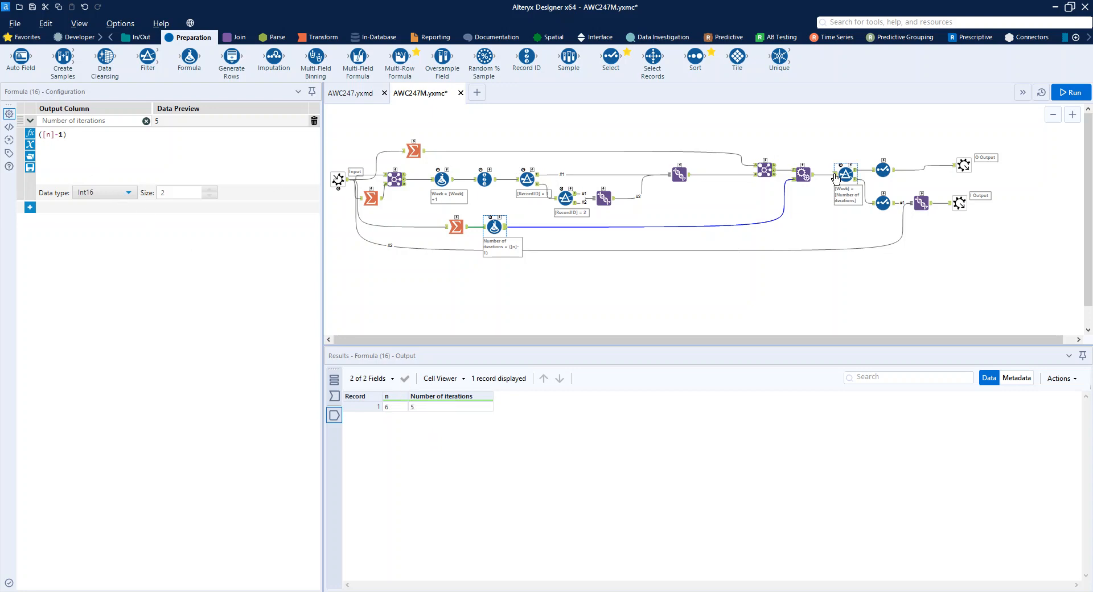
Step: Check the appended 5-iteration count and twelve combined week 1–2 pairings, then return to AWC247.yxmd
left_click(801, 174)
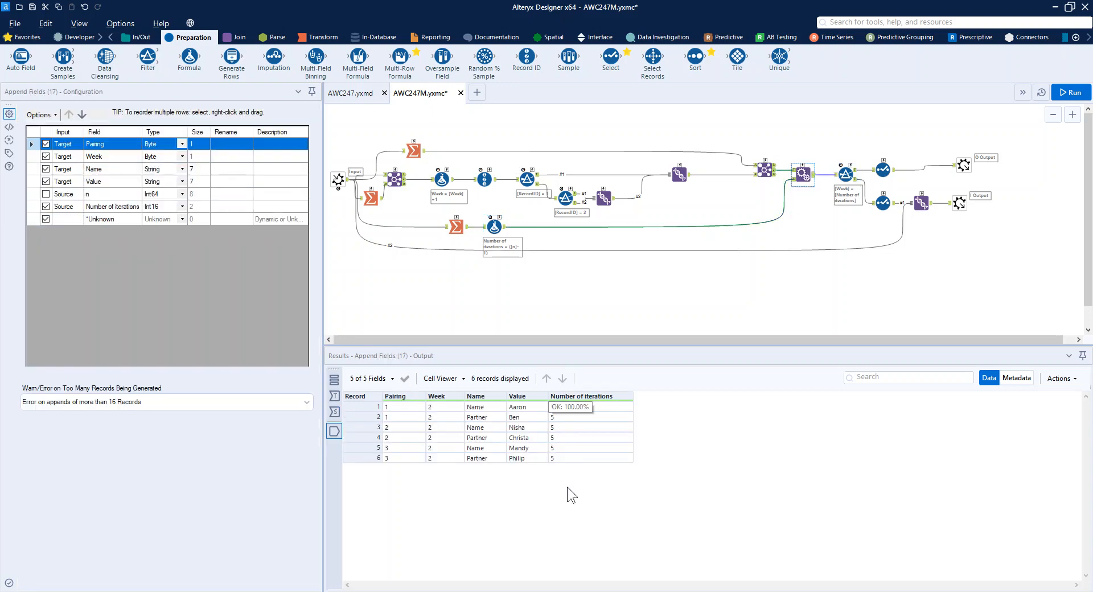
mouse_move(777, 244)
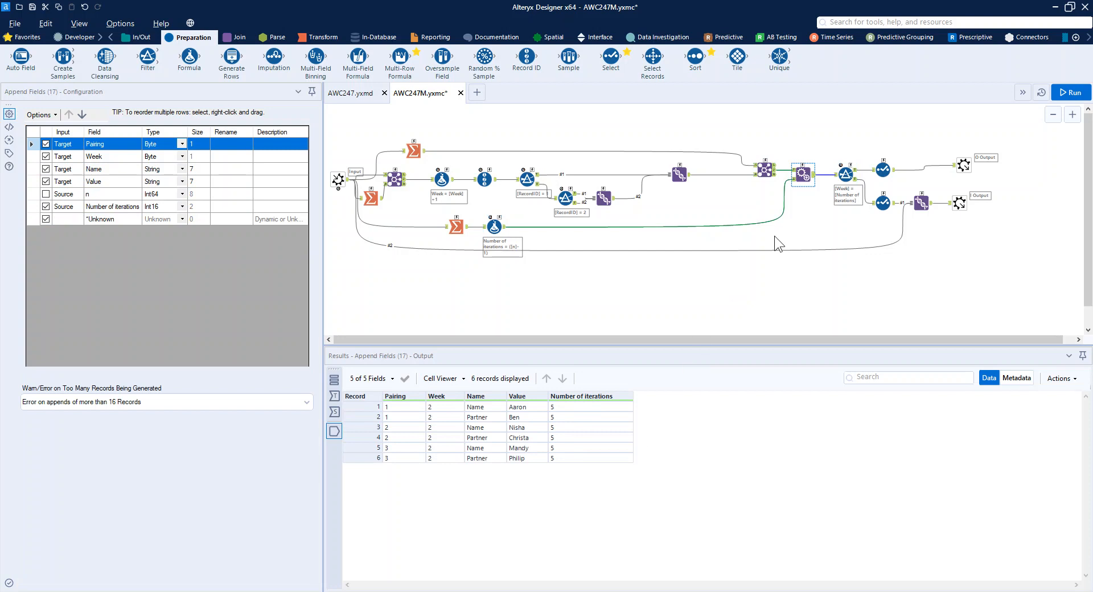
left_click(801, 174)
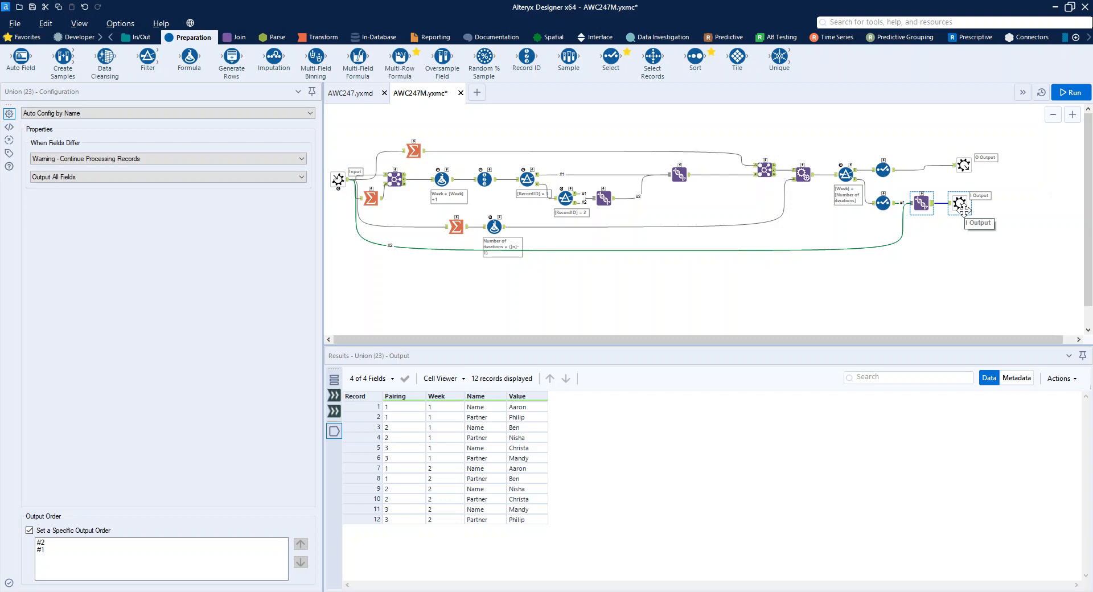
mouse_move(340, 103)
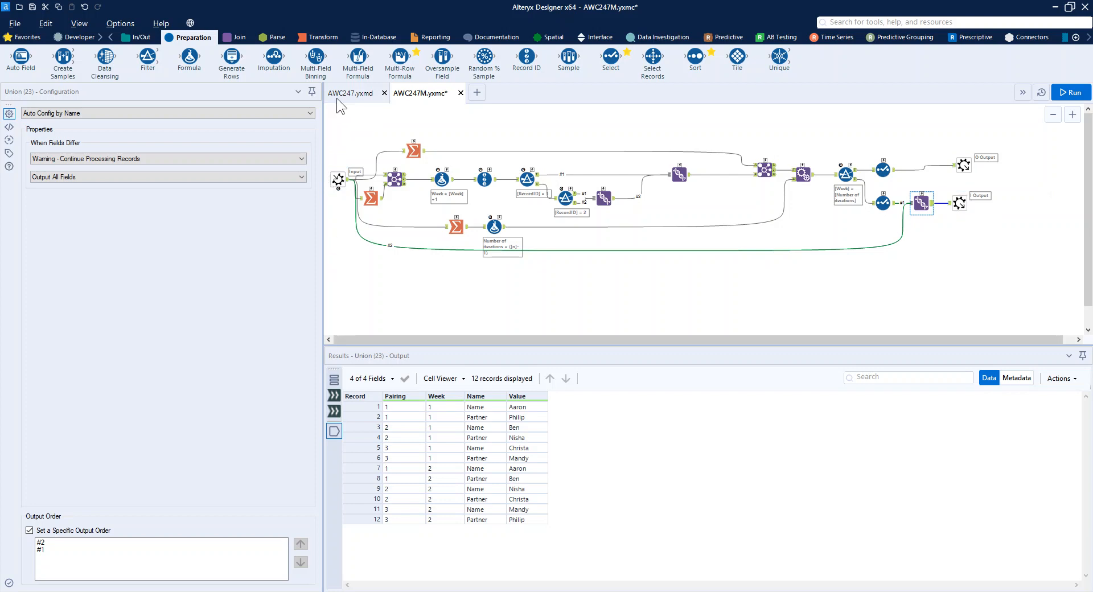
left_click(351, 93)
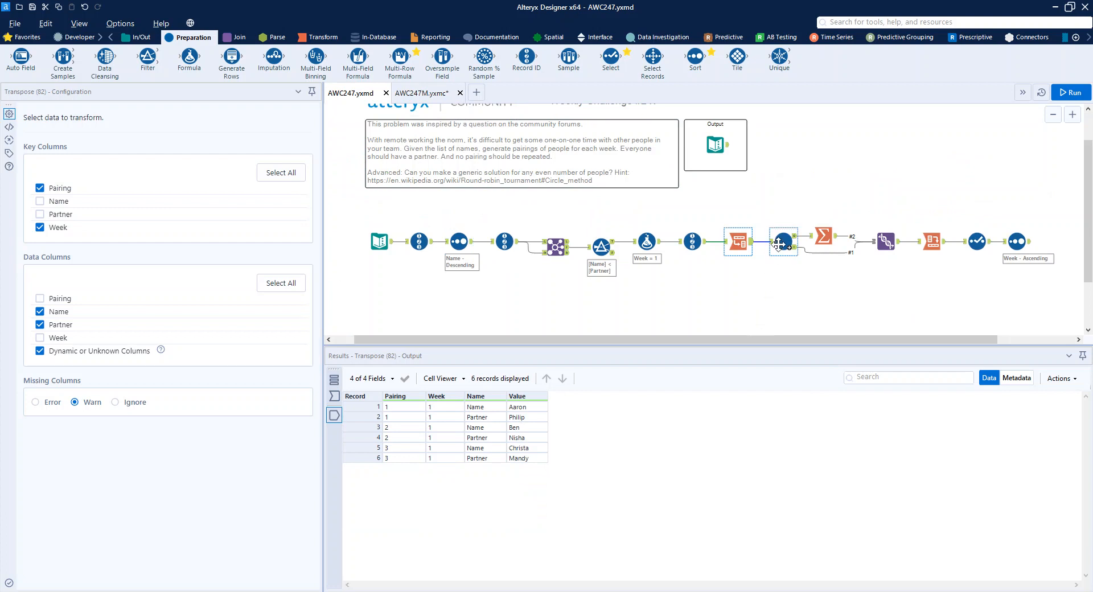
mouse_move(782, 241)
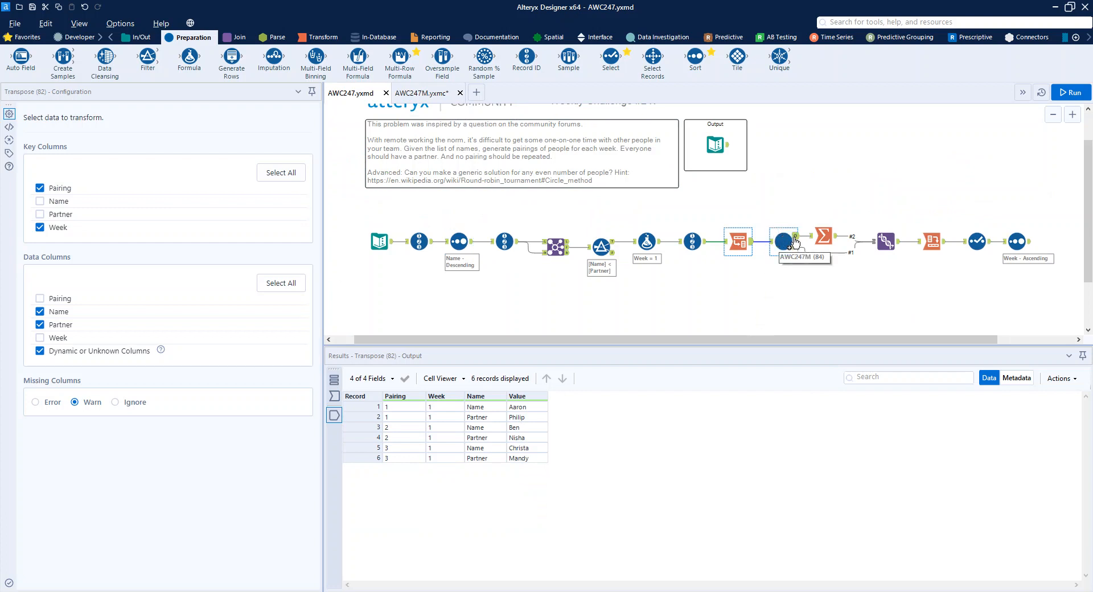
Step: Run the main workflow and view the macro's 582 records and 24 iteration rows
left_click(783, 242)
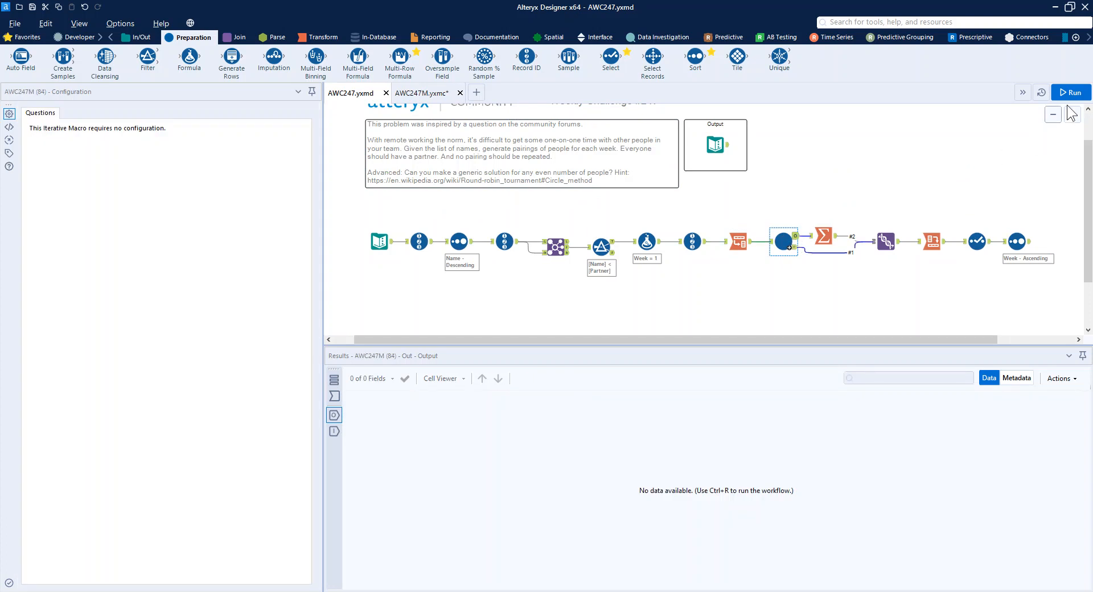
left_click(1071, 91)
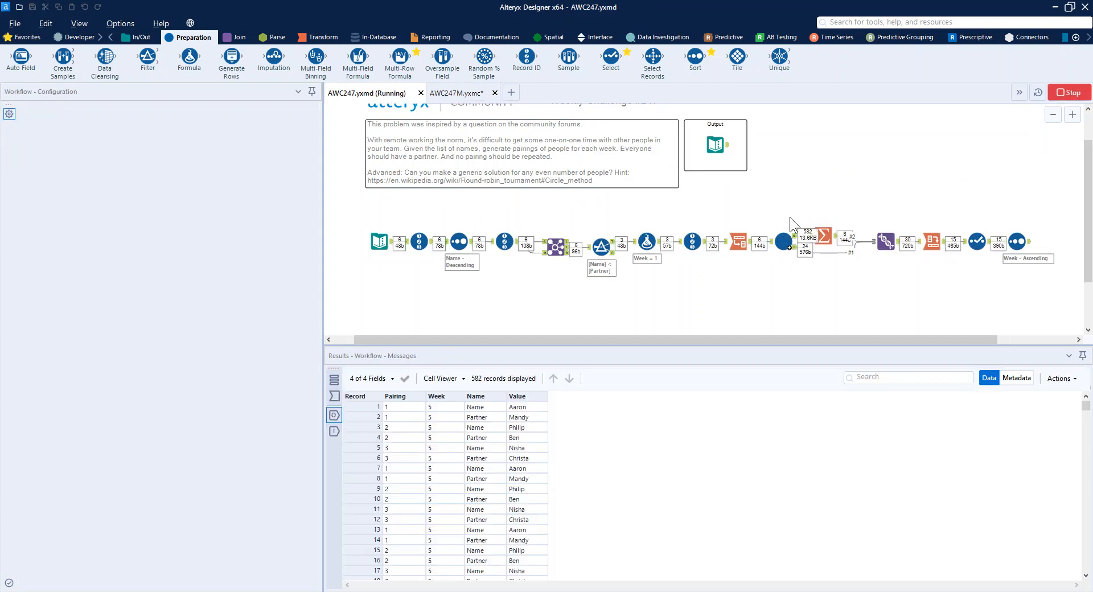
left_click(785, 242)
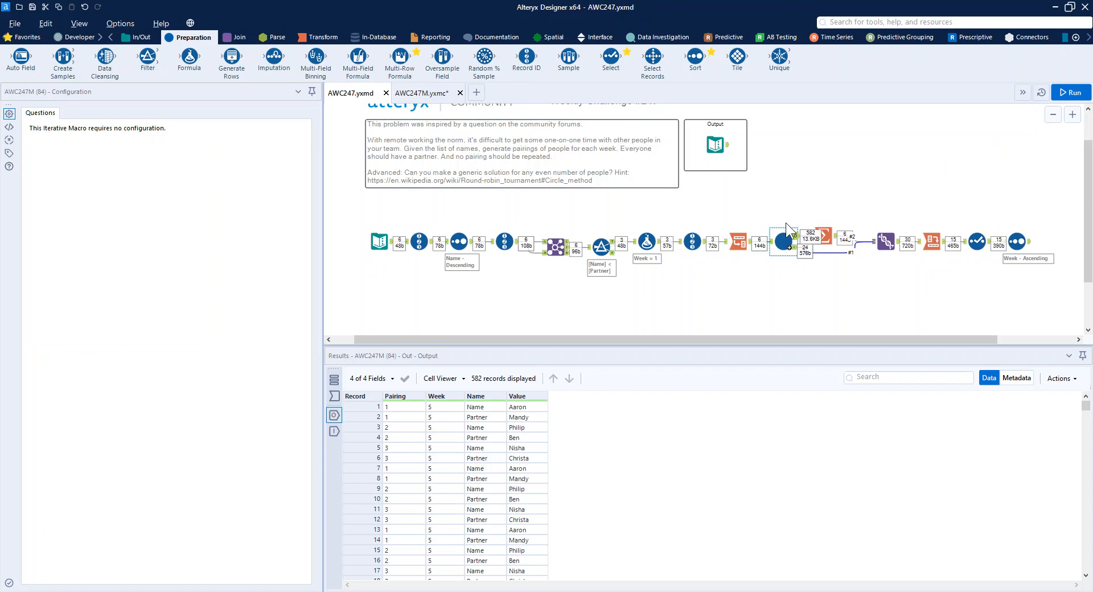
mouse_move(788, 236)
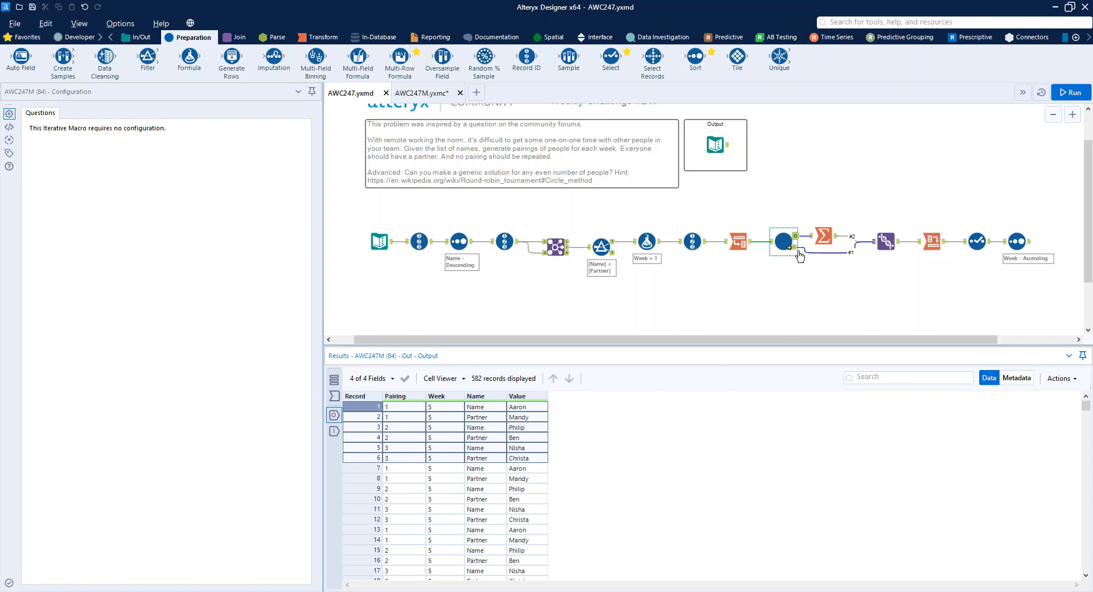
left_click(333, 430)
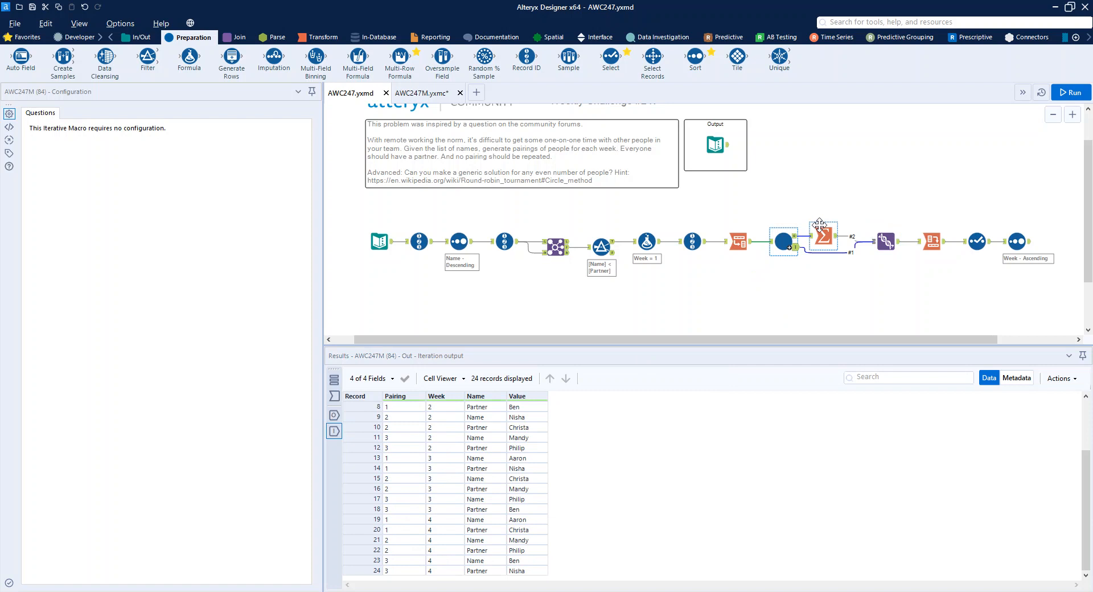
Step: Review week-5 deduplicated pairs, 30 combined records, and the final 15 pairings sorted by week
left_click(822, 237)
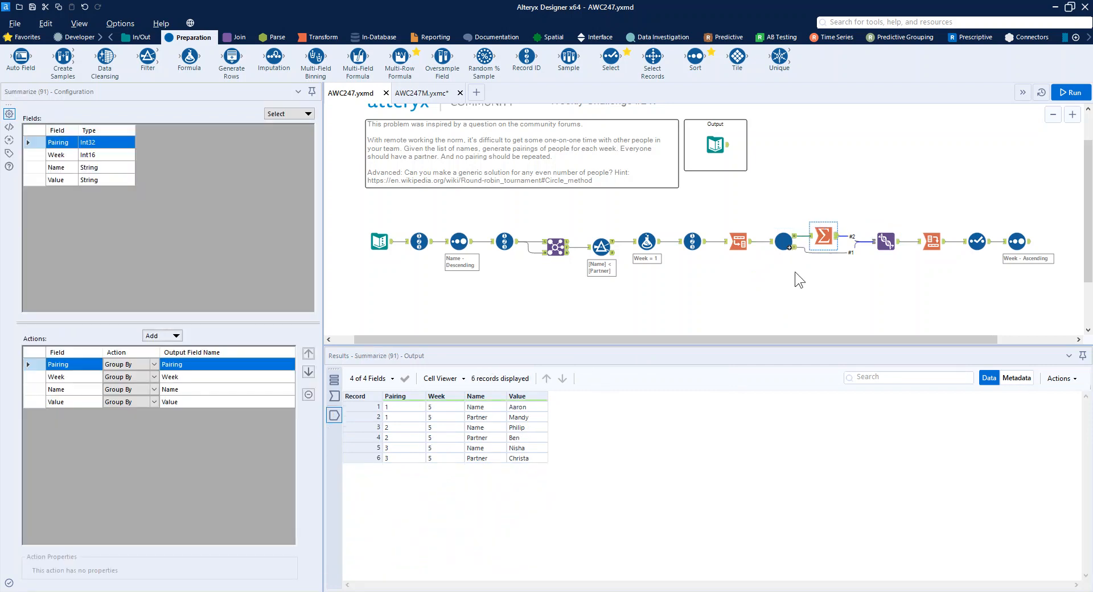
left_click(886, 242)
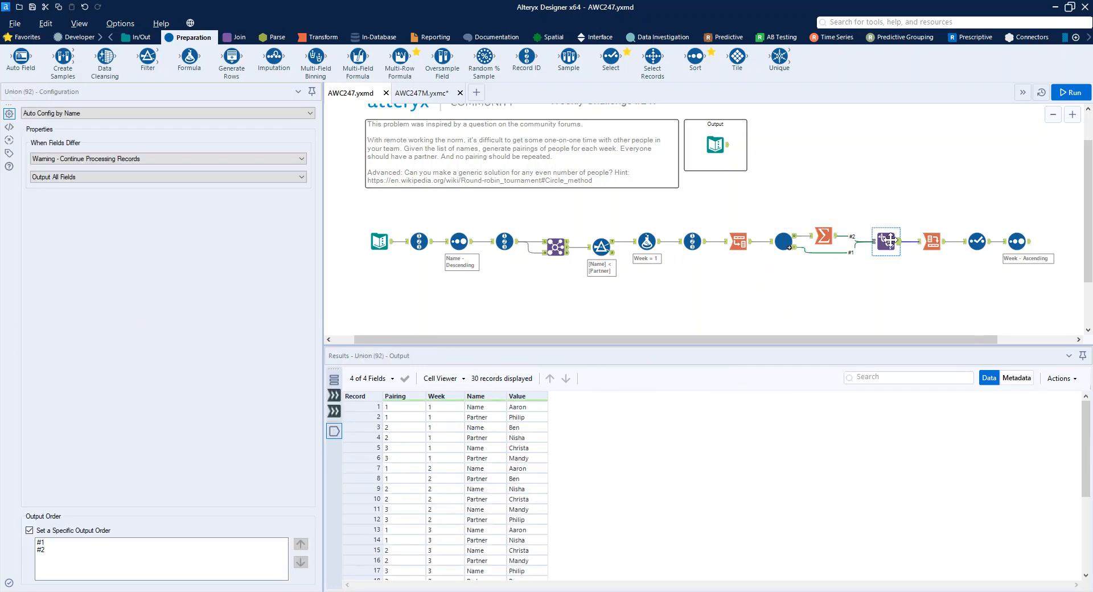
scroll("down", 3)
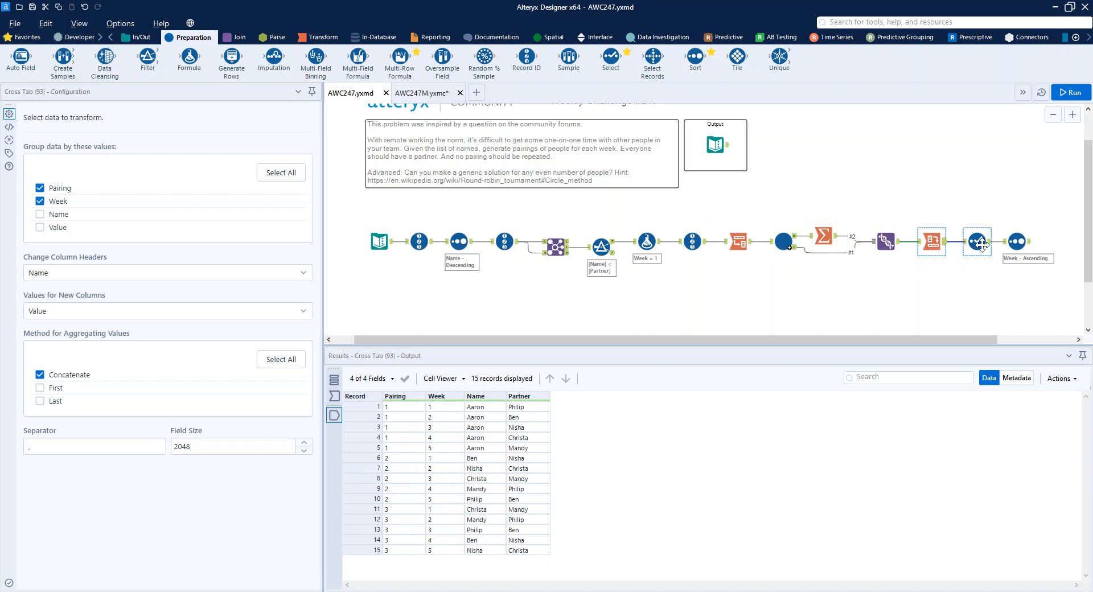
left_click(1018, 241)
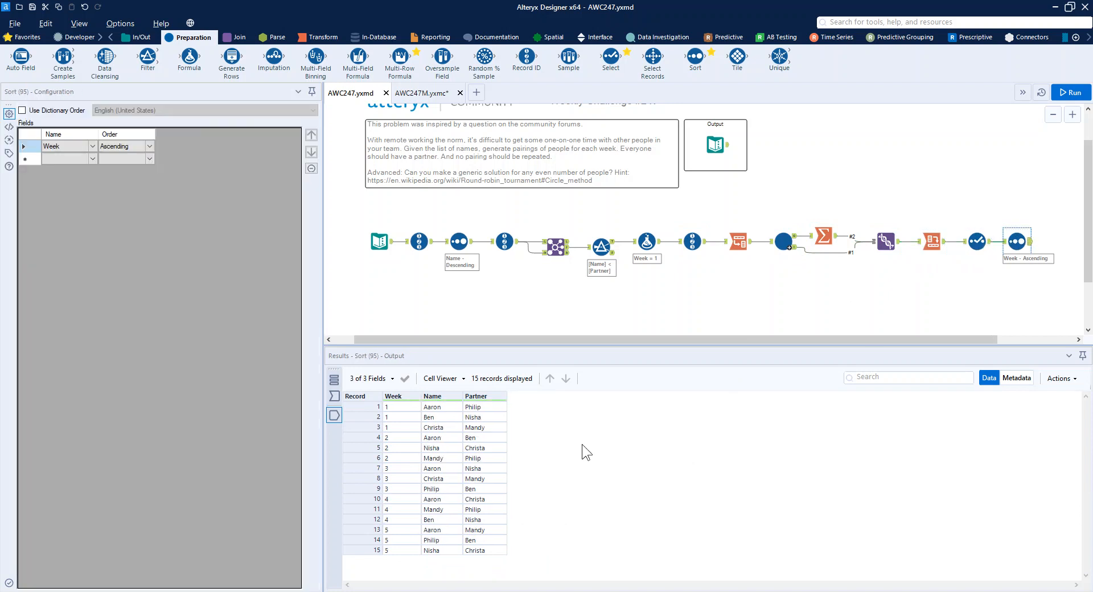
mouse_move(711, 141)
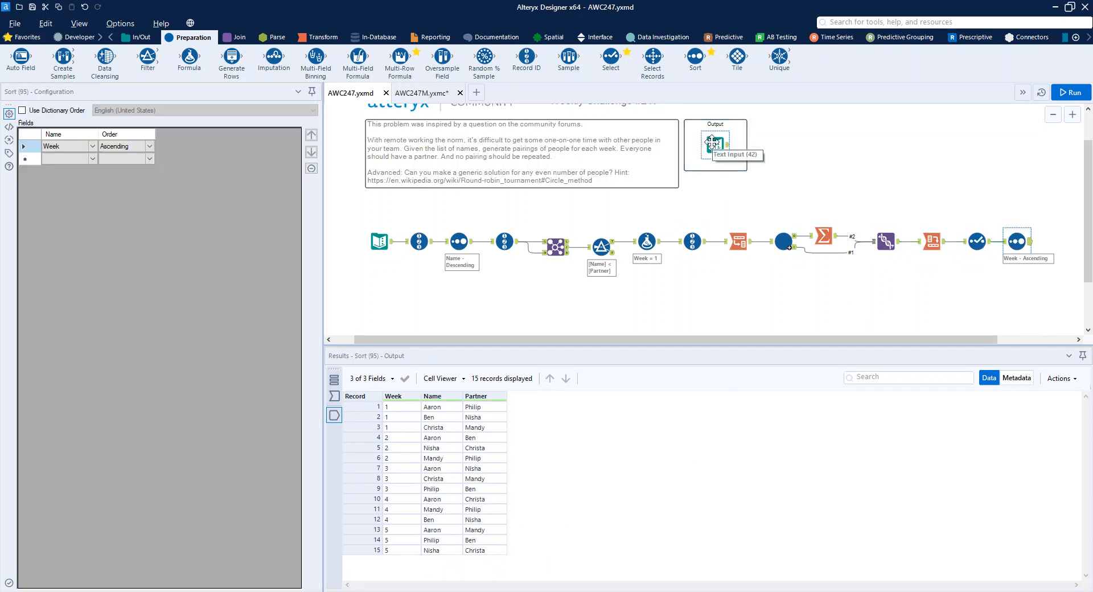